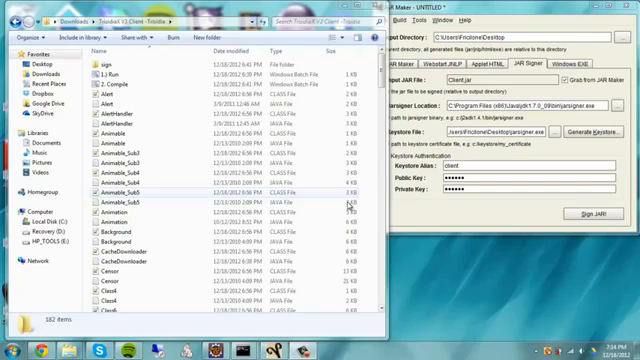
mouse_move(148, 36)
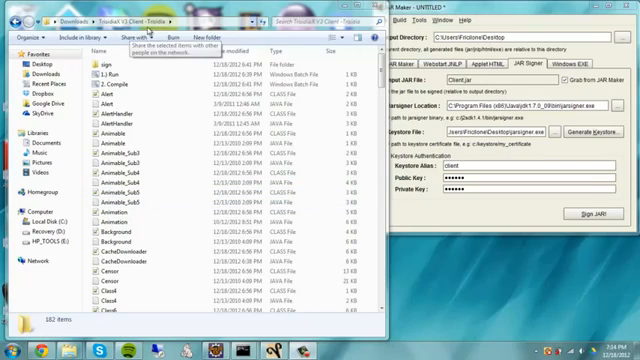
Step: Run the client's Compile.bat to build the class files
scroll(down, 3)
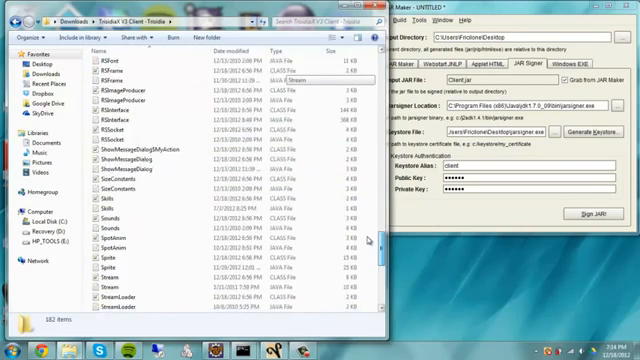
scroll(up, 3)
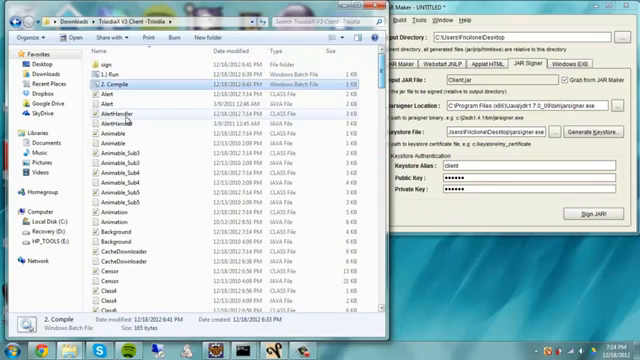
mouse_move(136, 148)
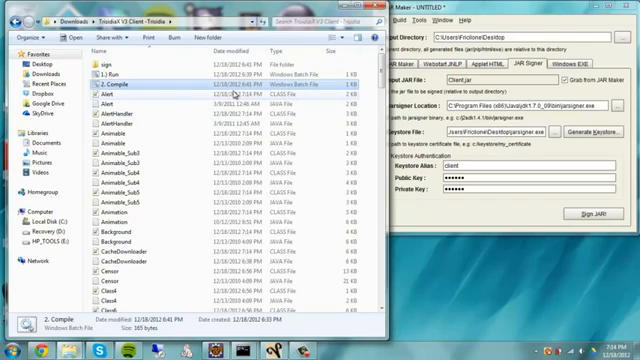
double_click(112, 60)
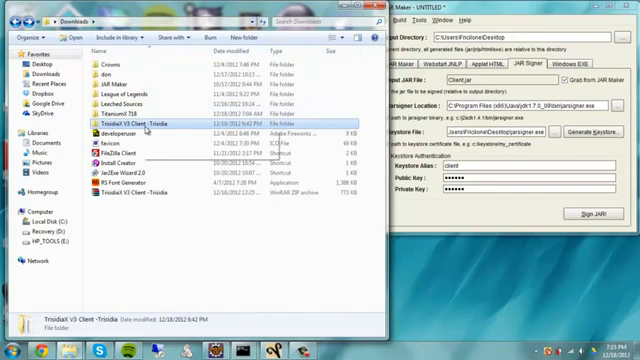
Step: Copy the client folder and delete the batch scripts from the copy
double_click(120, 122)
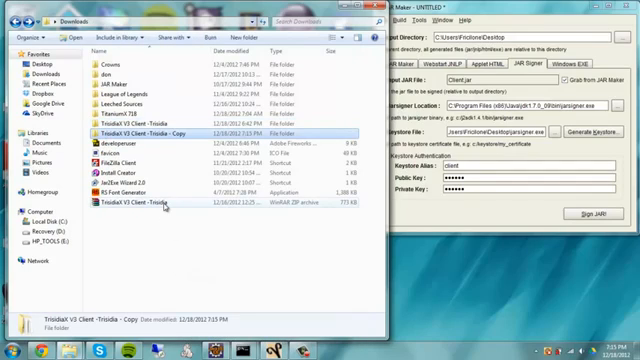
mouse_move(182, 176)
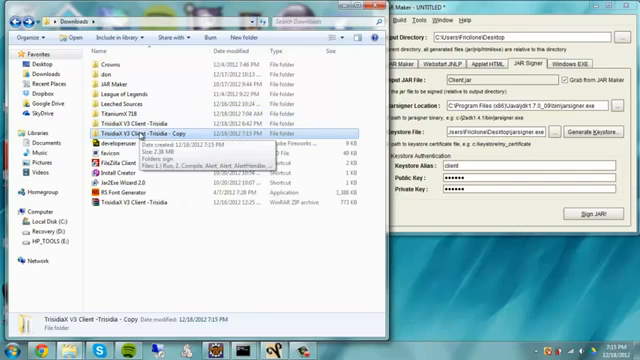
double_click(172, 132)
text(Jar)
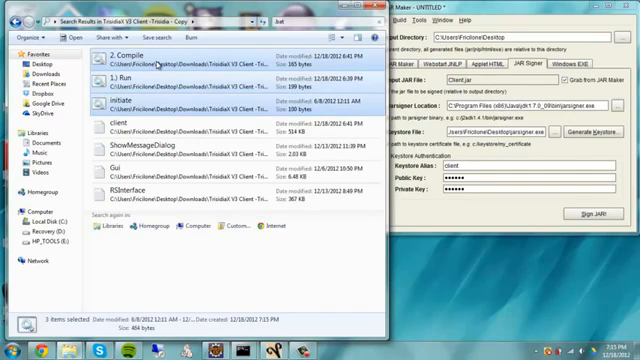
right_click(156, 64)
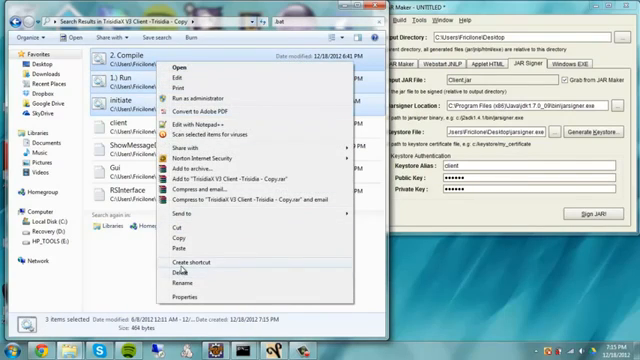
click(174, 272)
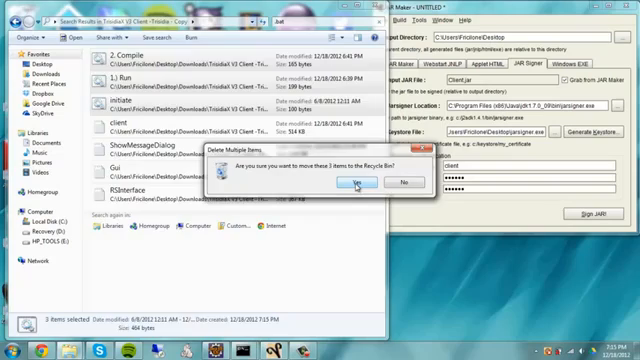
click(356, 182)
text(java)
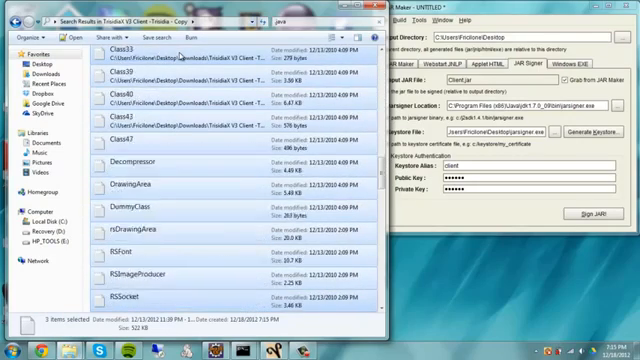
Step: Delete all .java source files from the copy, leaving only compiled classes and the sign folder
scroll(down, 3)
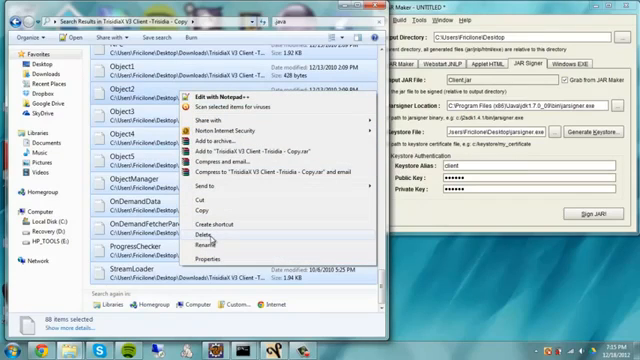
click(204, 228)
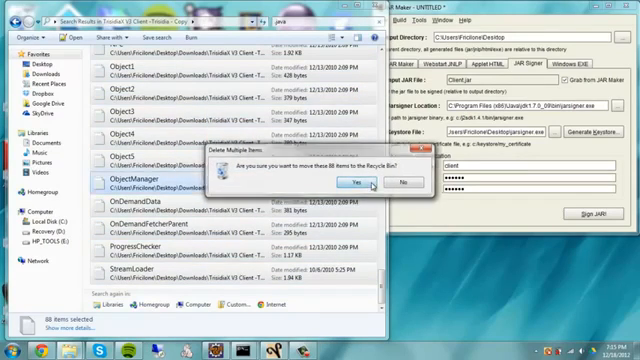
click(360, 180)
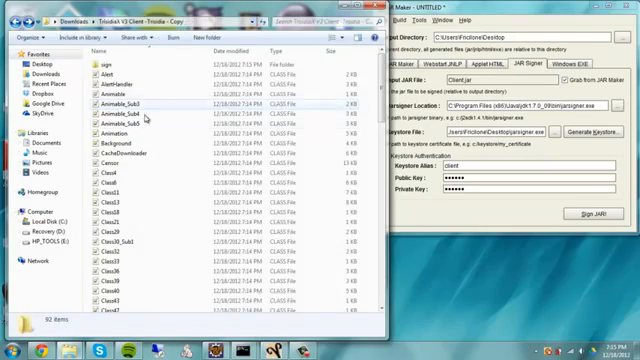
scroll(down, 3)
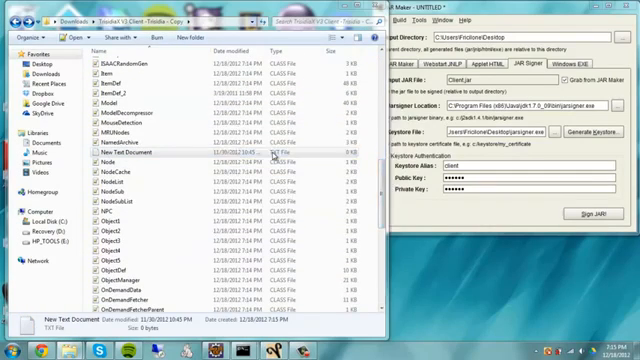
scroll(down, 3)
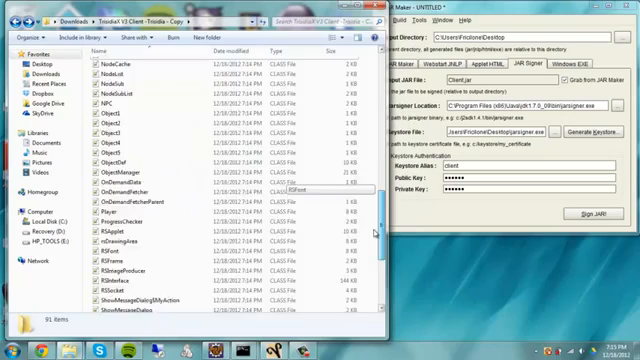
scroll(up, 3)
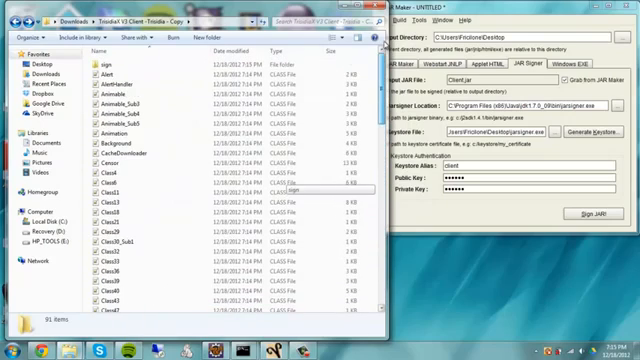
click(110, 62)
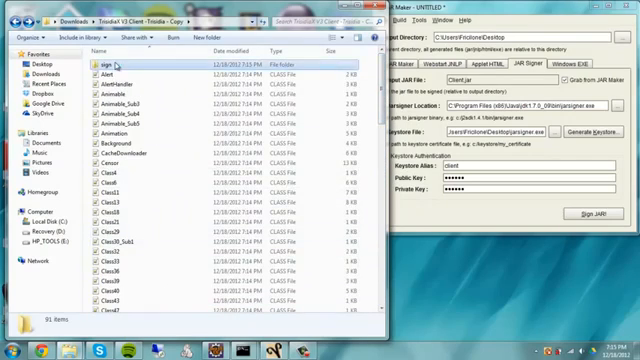
click(104, 62)
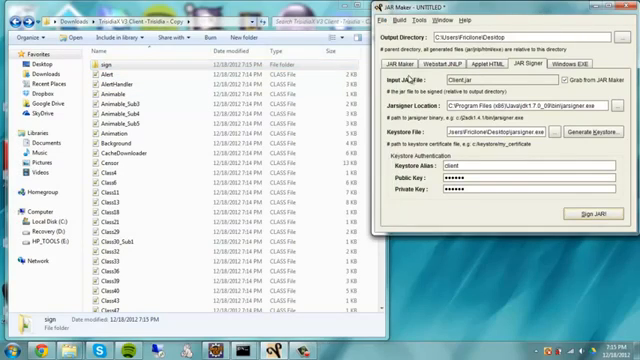
Step: Set the JAR root directory to the copied client folder and continue to main class settings
click(402, 64)
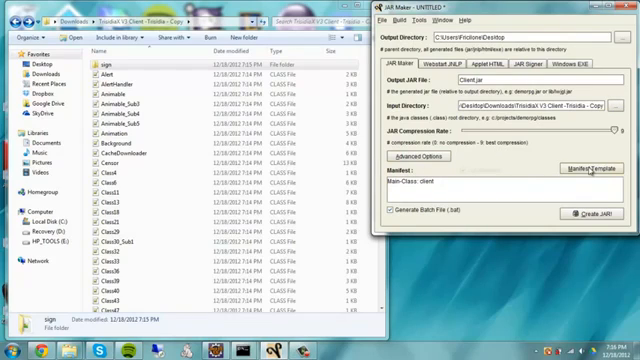
click(584, 168)
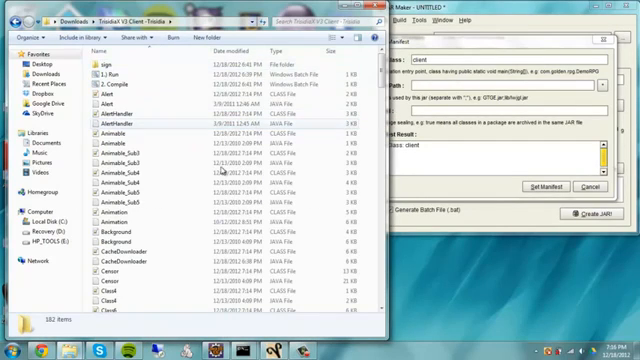
Step: Check the Run script in Notepad and enter 'client' as the JAR's main class
right_click(116, 72)
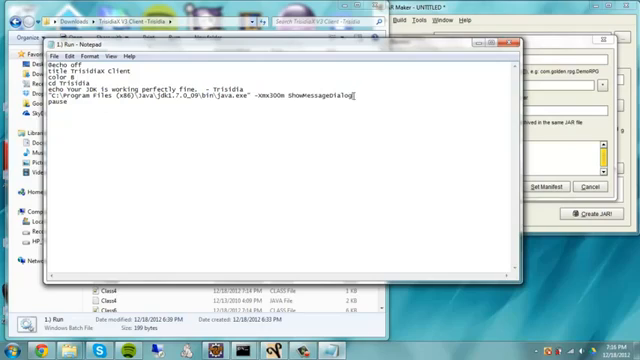
double_click(320, 94)
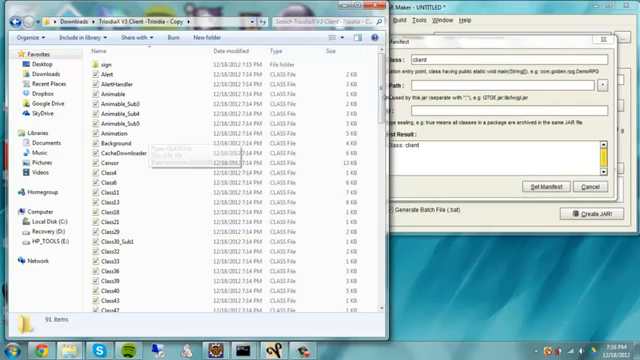
scroll(down, 3)
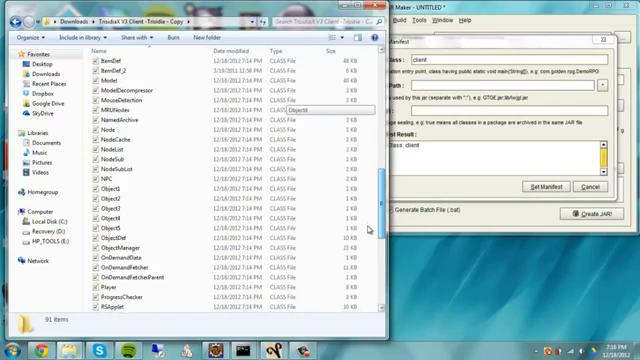
scroll(up, 3)
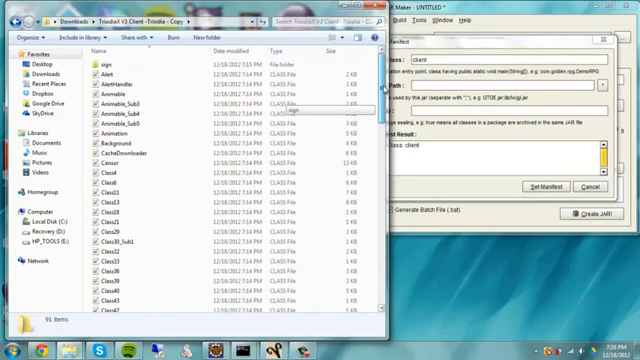
scroll(down, 3)
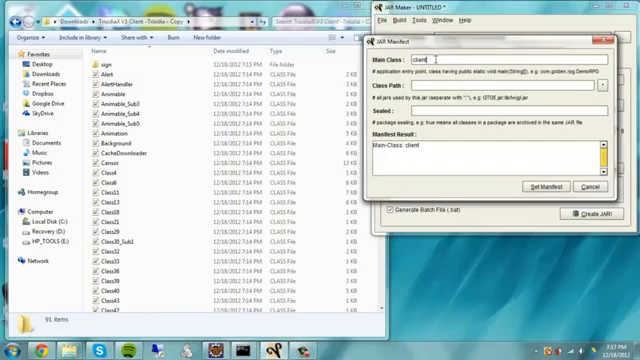
Step: Create the client JAR and confirm it launches the game client, then close the game
click(560, 188)
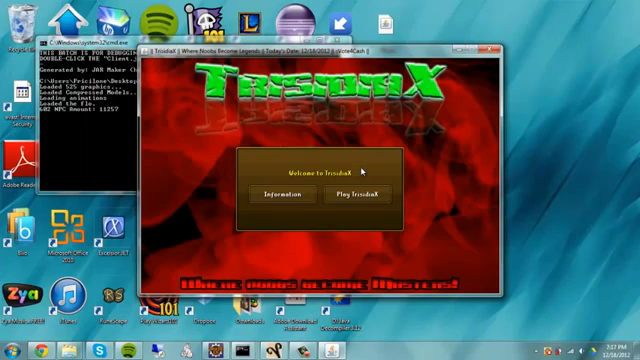
click(354, 196)
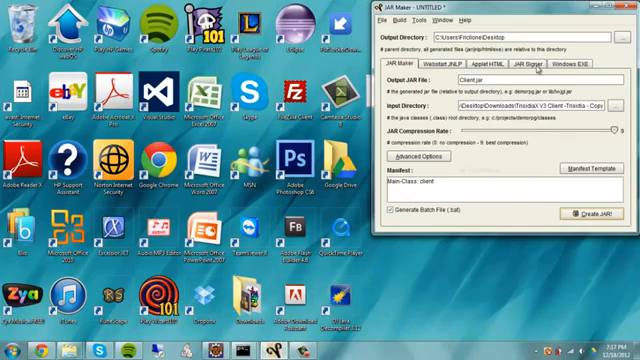
Step: Fill the JAR Signer page with the client JAR, jarsigner location and keystore path
click(520, 64)
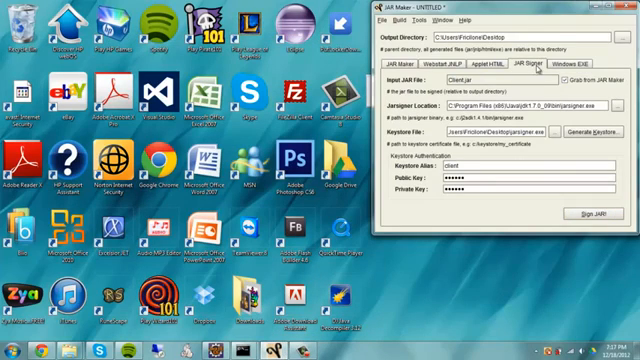
mouse_move(412, 116)
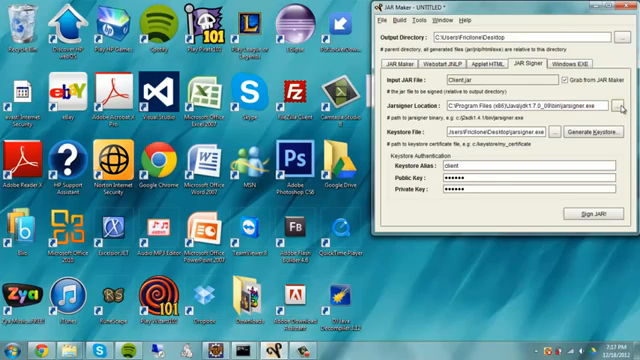
click(628, 104)
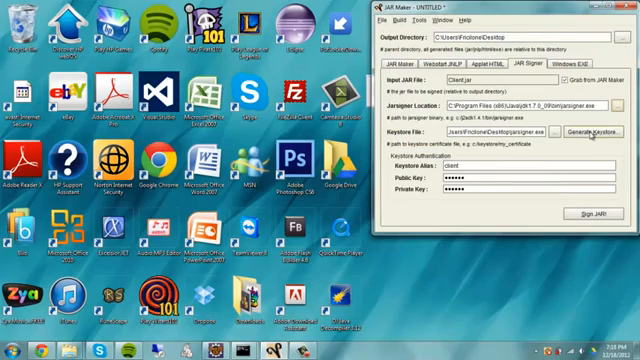
Step: Start a new keystore with its output file saved on the Desktop
click(600, 132)
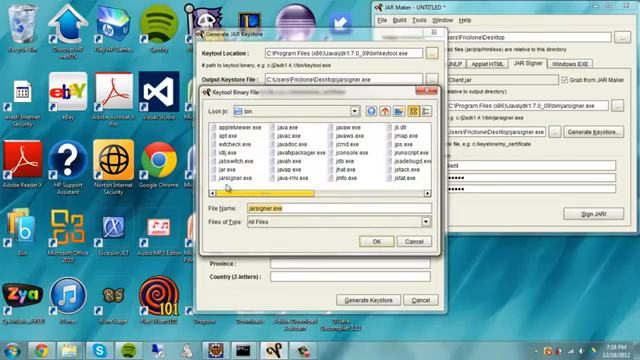
scroll(right, 3)
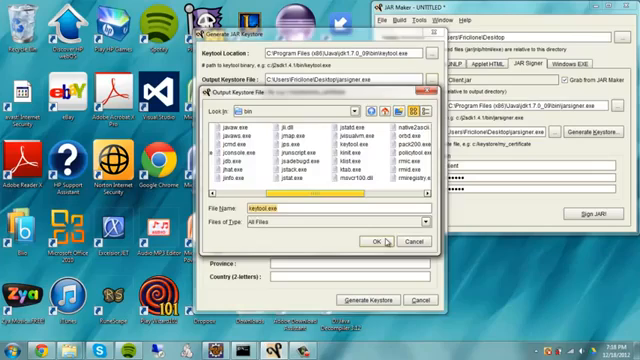
click(378, 240)
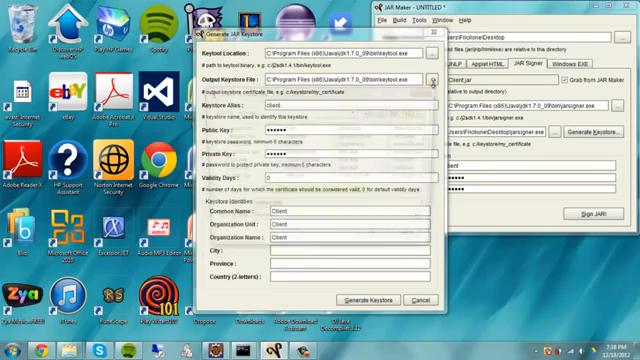
click(432, 80)
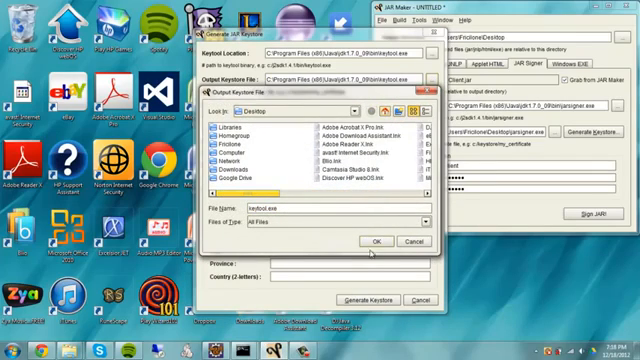
click(380, 242)
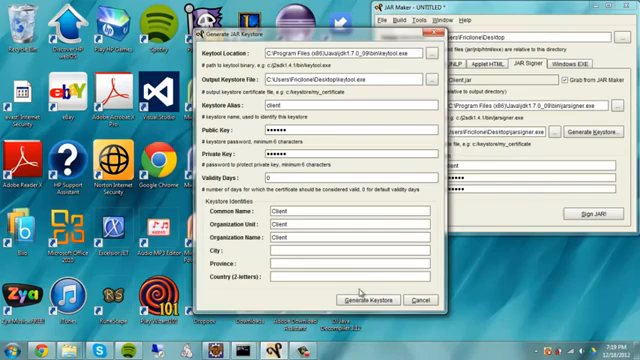
Step: Enter the alias, passwords, validity and Client identity details, then generate the keystore
click(376, 300)
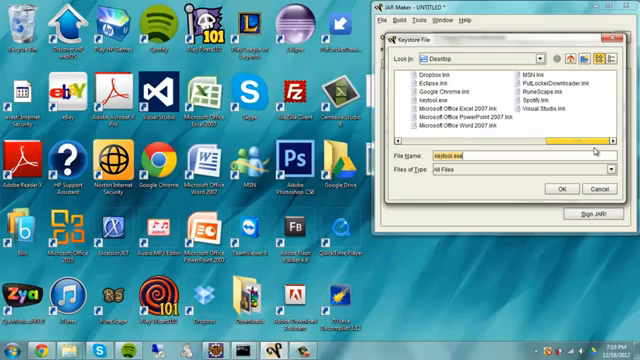
Step: Load the desktop keystore and sign the client JAR, dismissing the success message
click(432, 104)
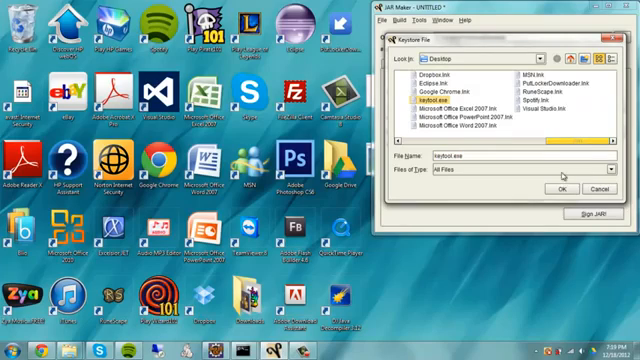
click(556, 190)
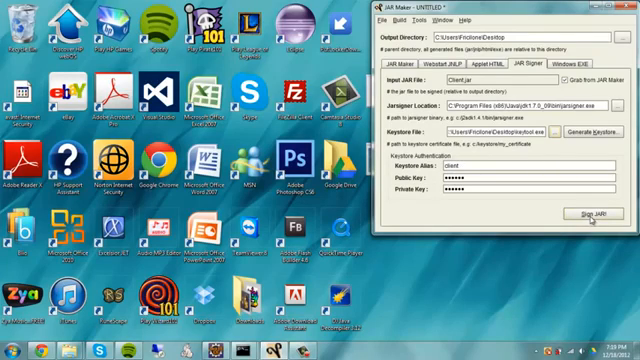
click(580, 216)
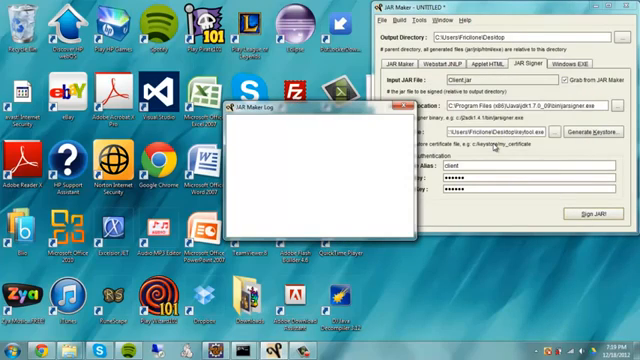
click(580, 212)
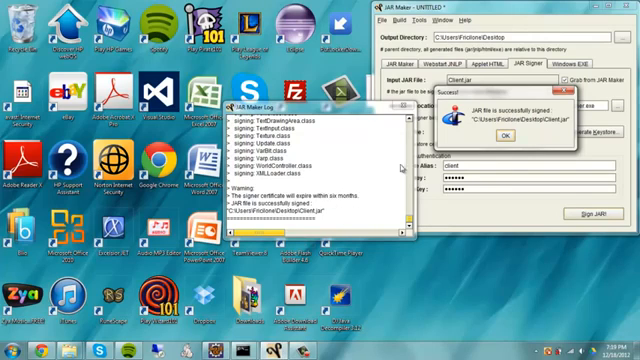
click(490, 136)
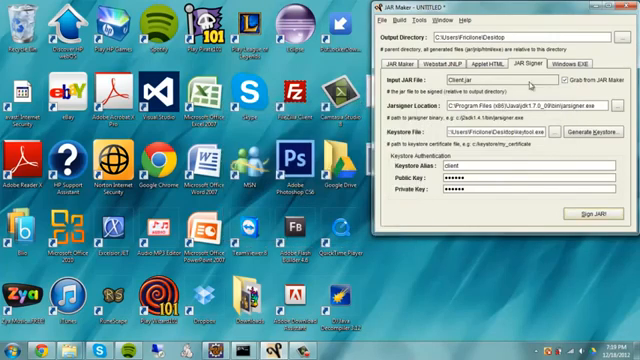
Step: Launch the signed client JAR from the desktop to verify the game opens, then close it
click(628, 8)
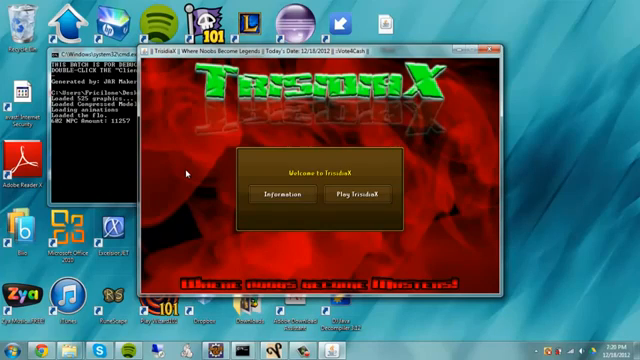
click(356, 192)
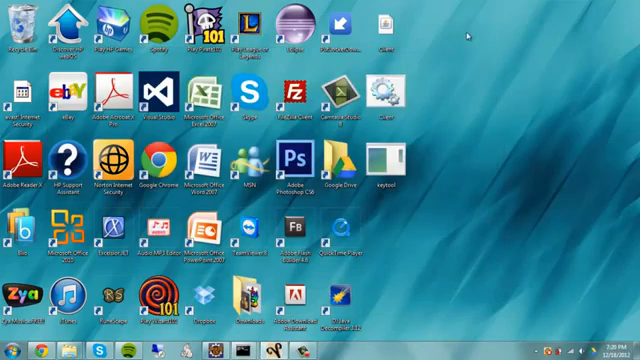
click(384, 24)
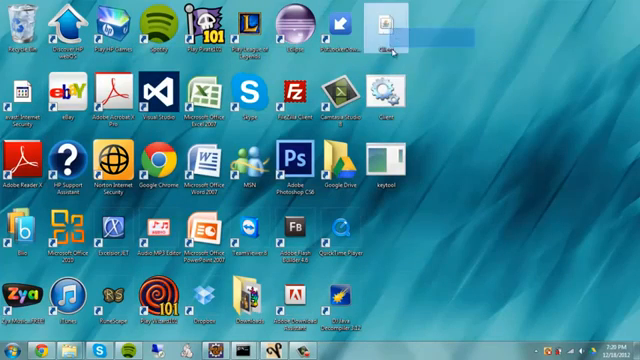